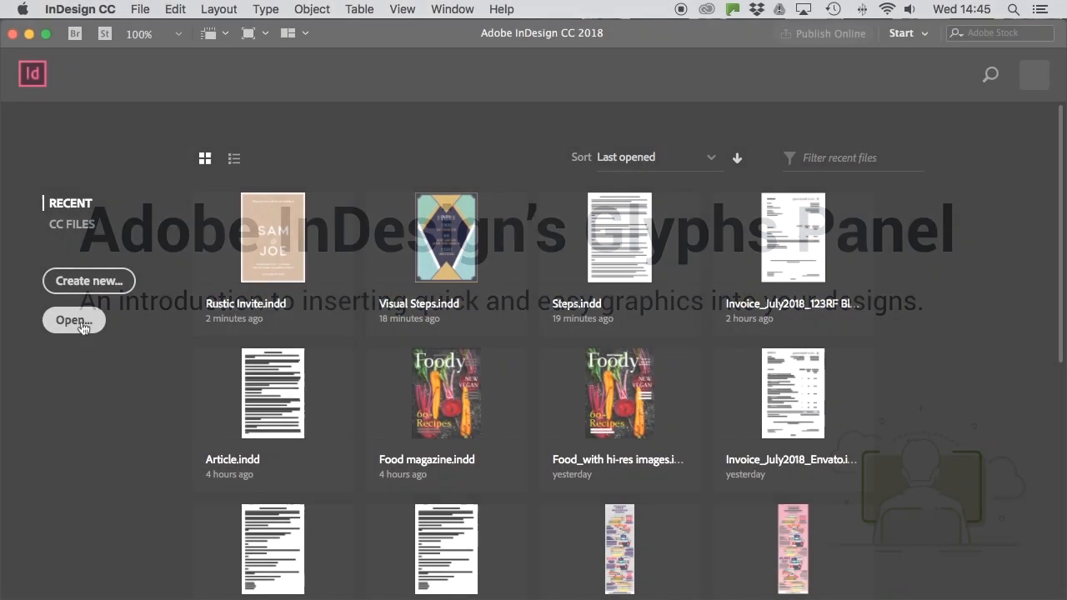
Open the Rustic Invite.indd wedding invitation from the tutorial folder.
click(73, 320)
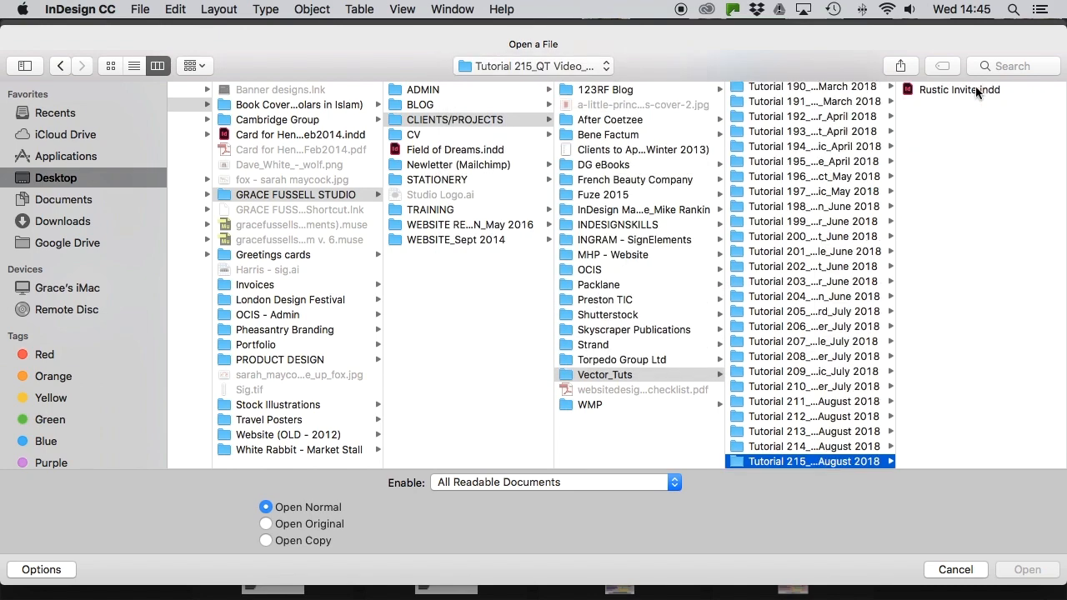
click(1027, 570)
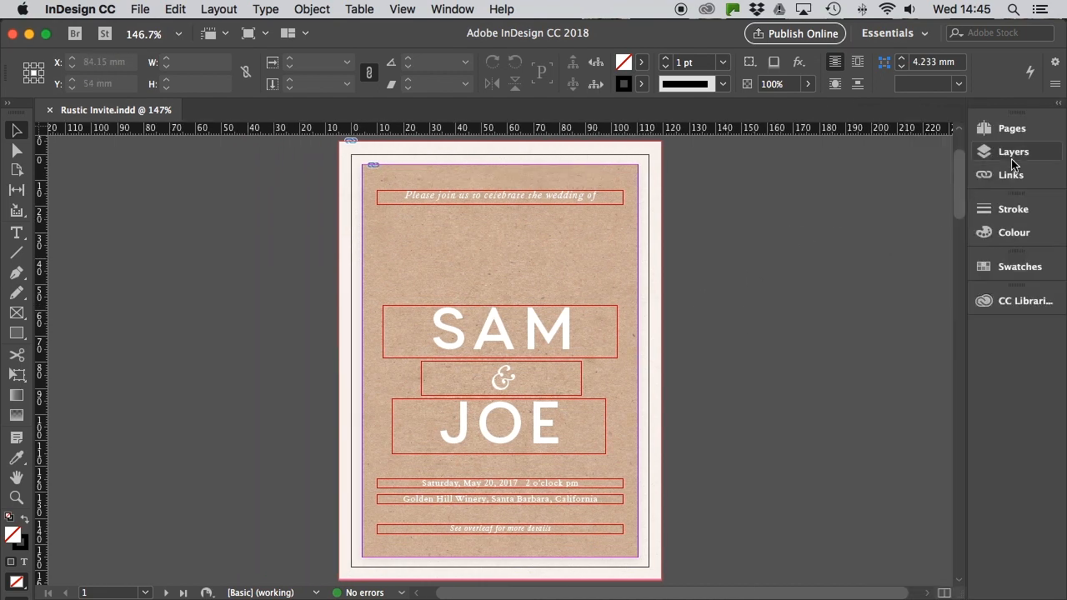
Create a sixth layer named Glyphs, then search Font Book for the dingbats font.
click(1014, 150)
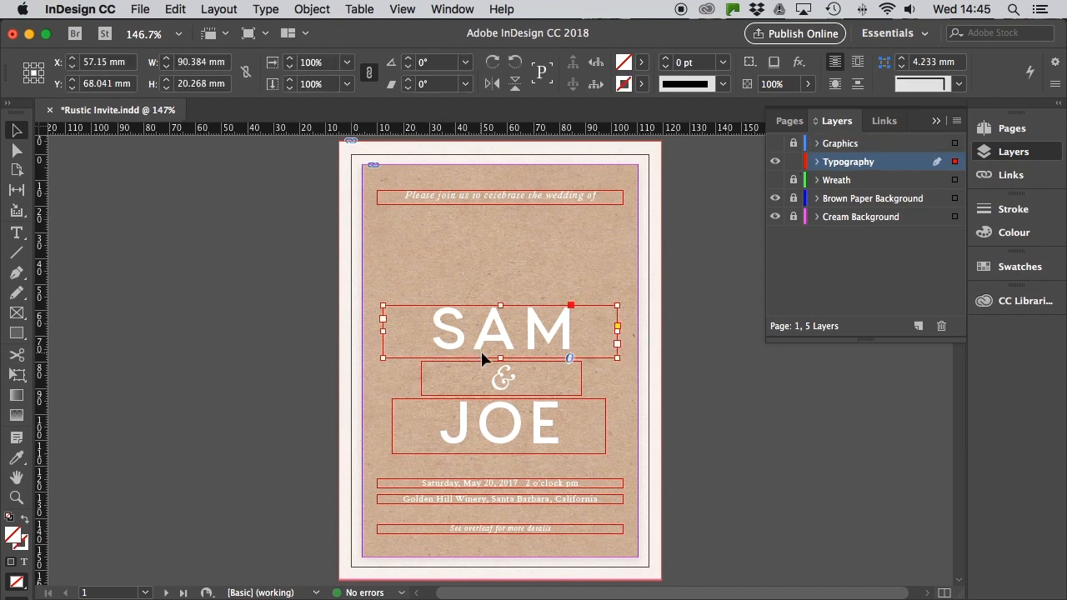
click(680, 248)
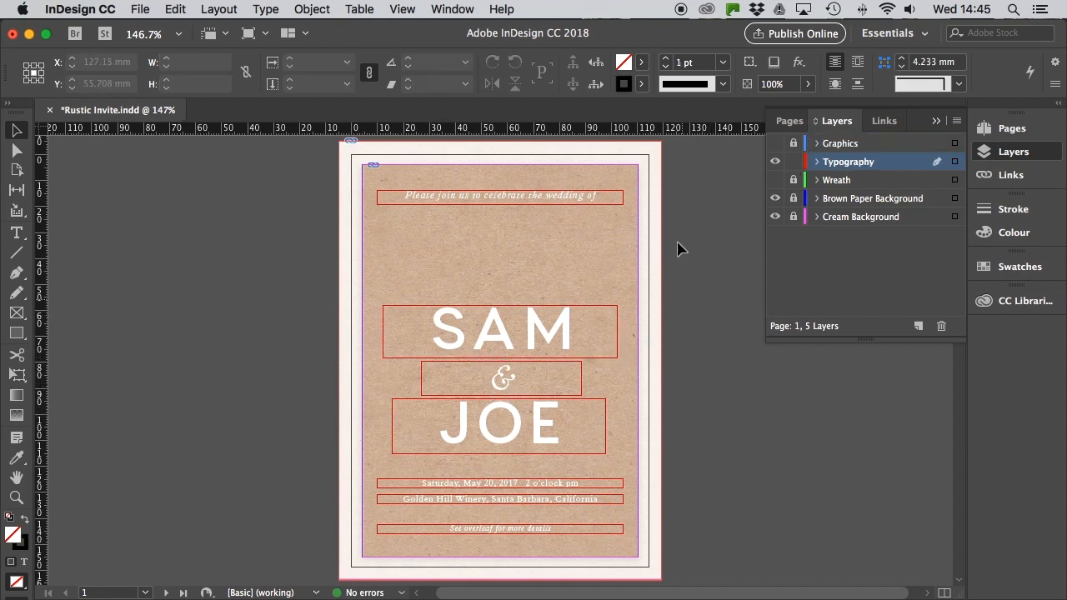
click(917, 325)
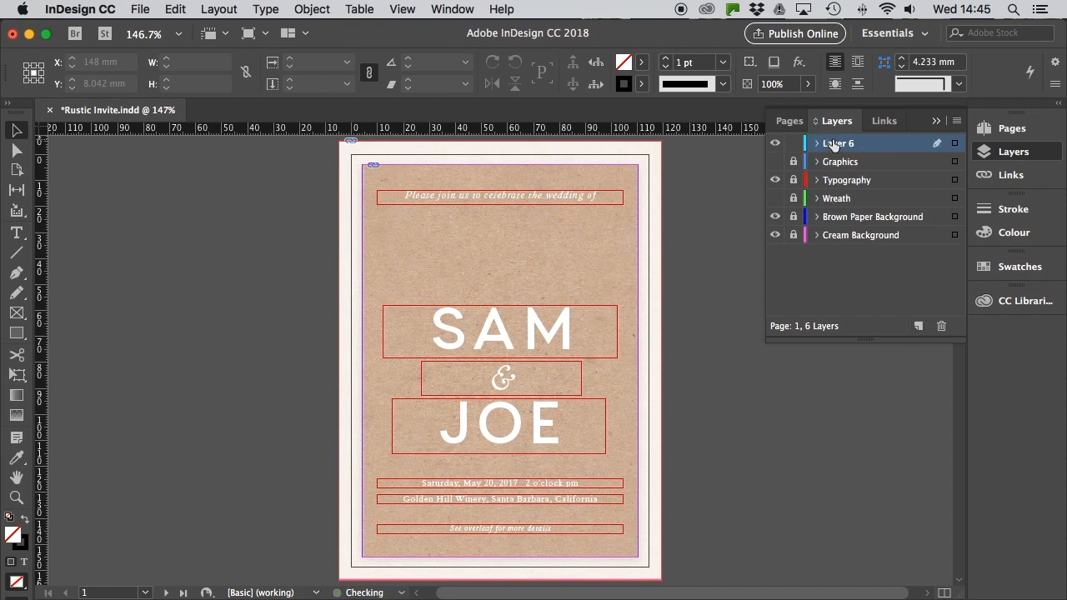
double_click(836, 143)
text(Glyphs)
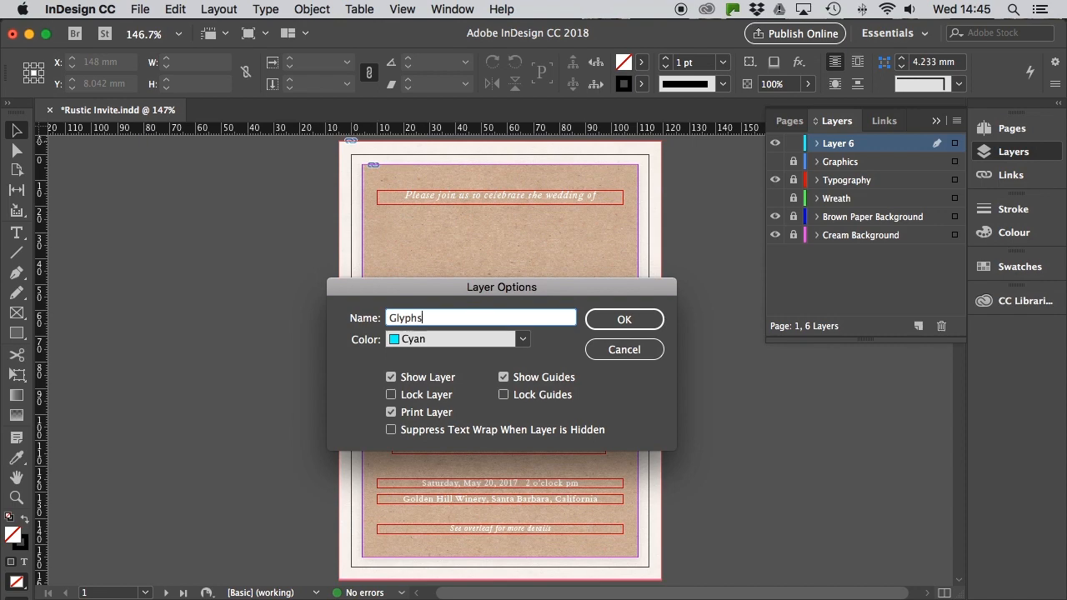
click(623, 320)
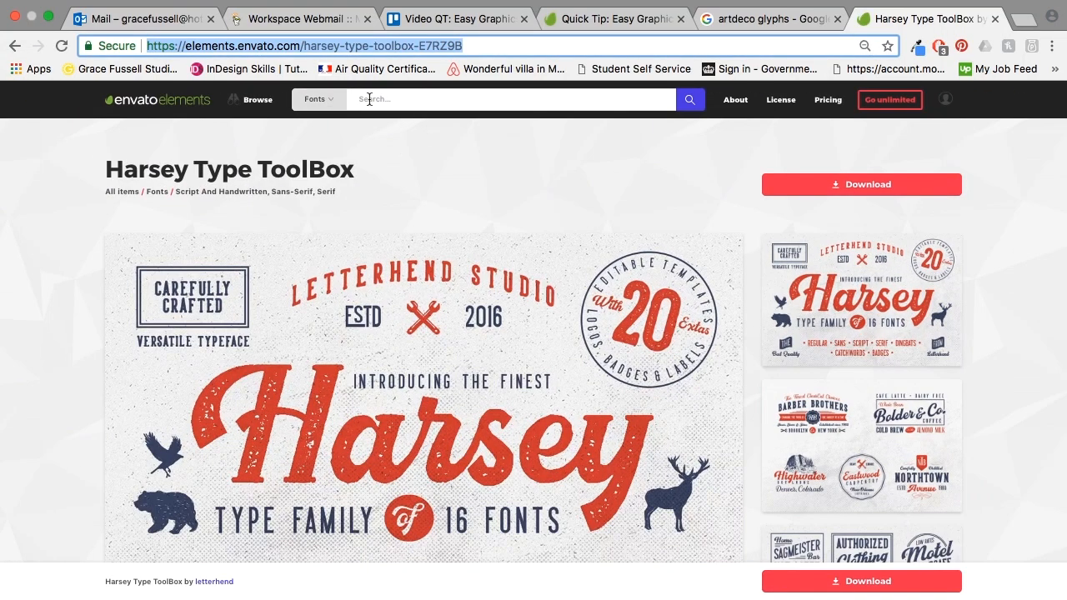
text(dingb)
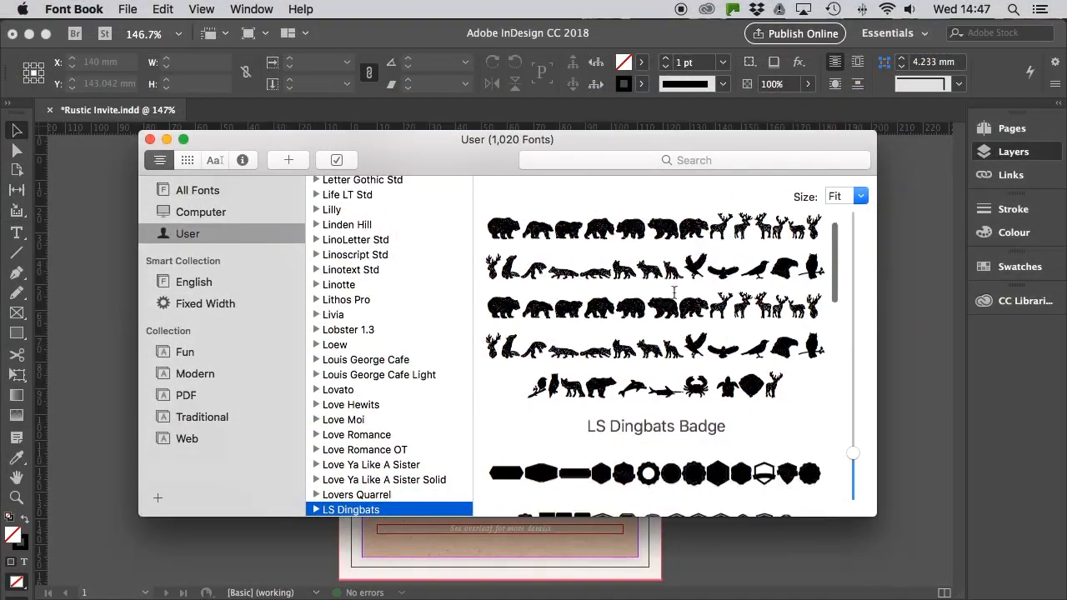
Scroll through the LS Dingbats animal silhouette preview in Font Book.
scroll(down, 3)
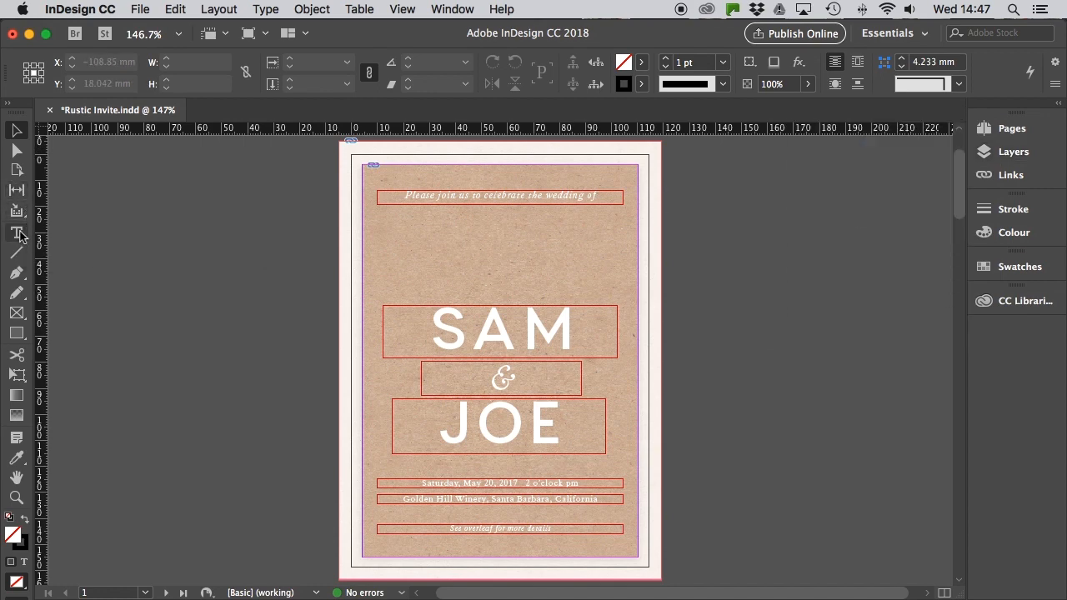
Draw a text frame above SAM and set its font to LS Dingbats Animals.
click(16, 233)
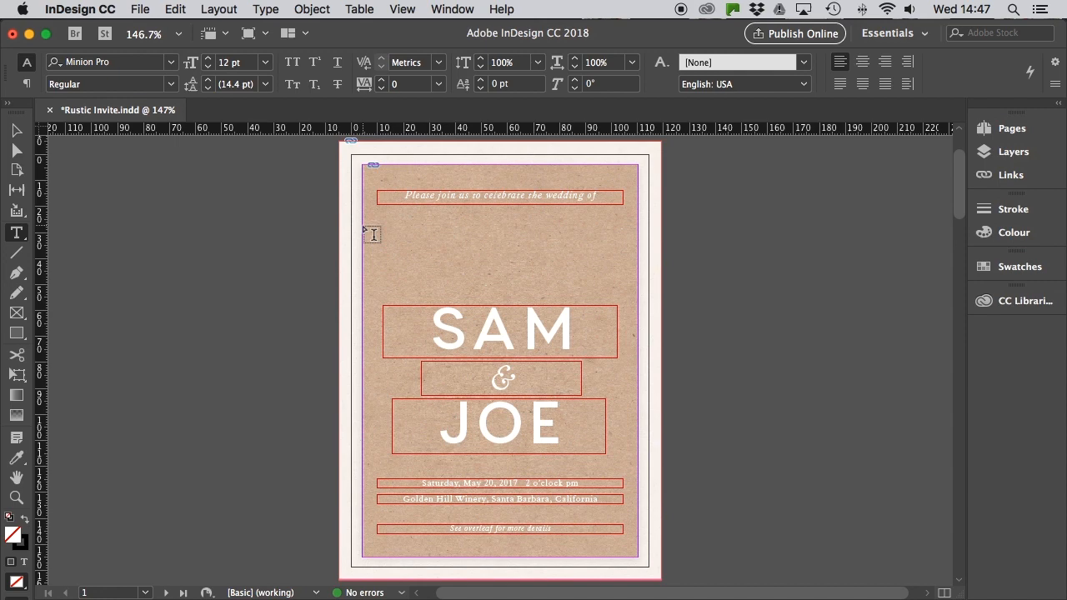
drag(363, 224, 636, 294)
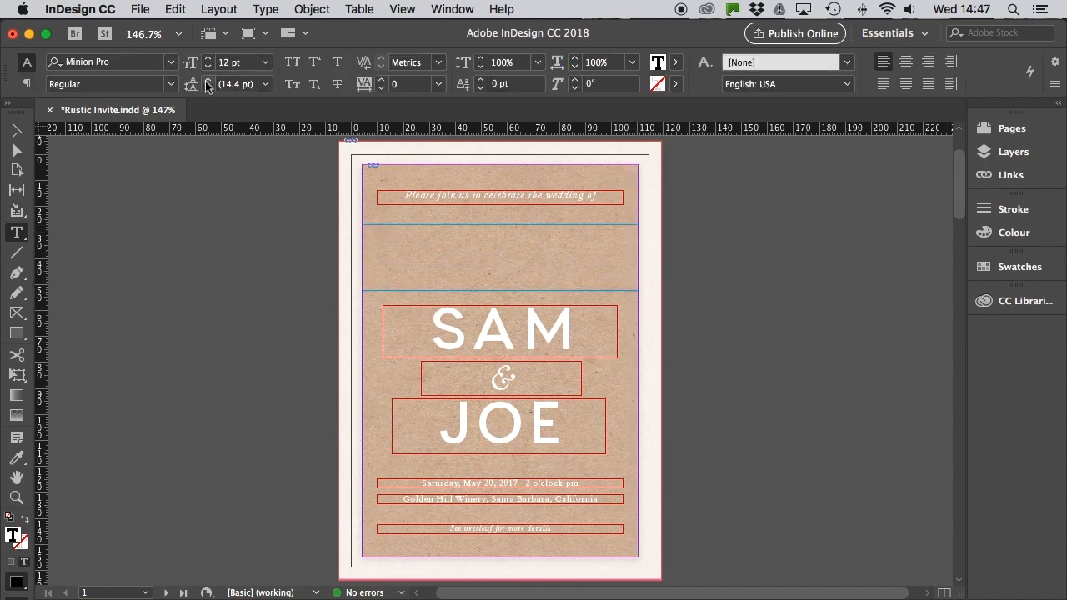
click(170, 62)
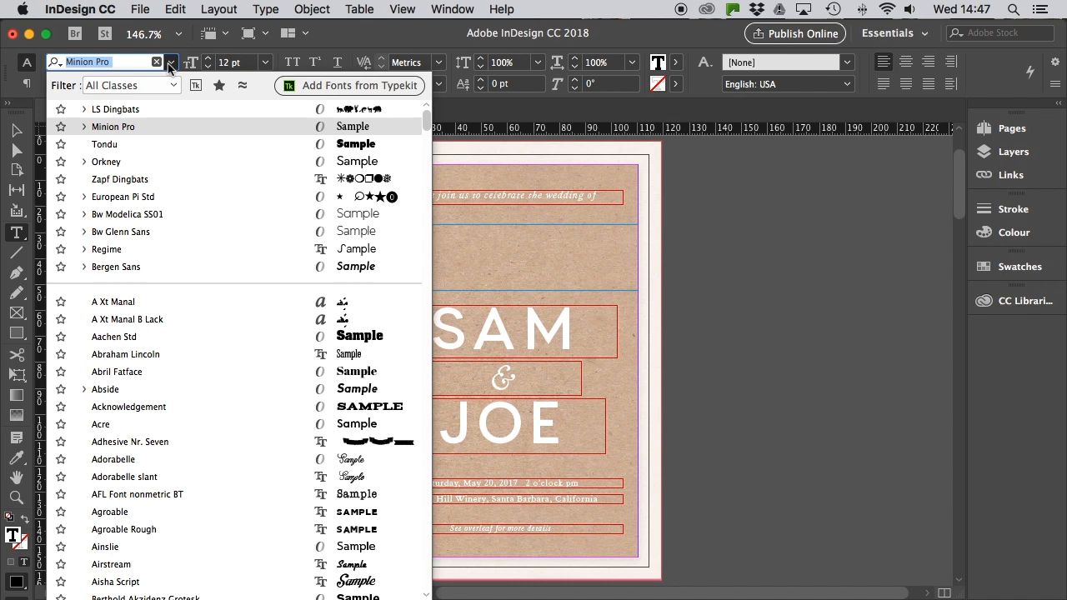
text(ls)
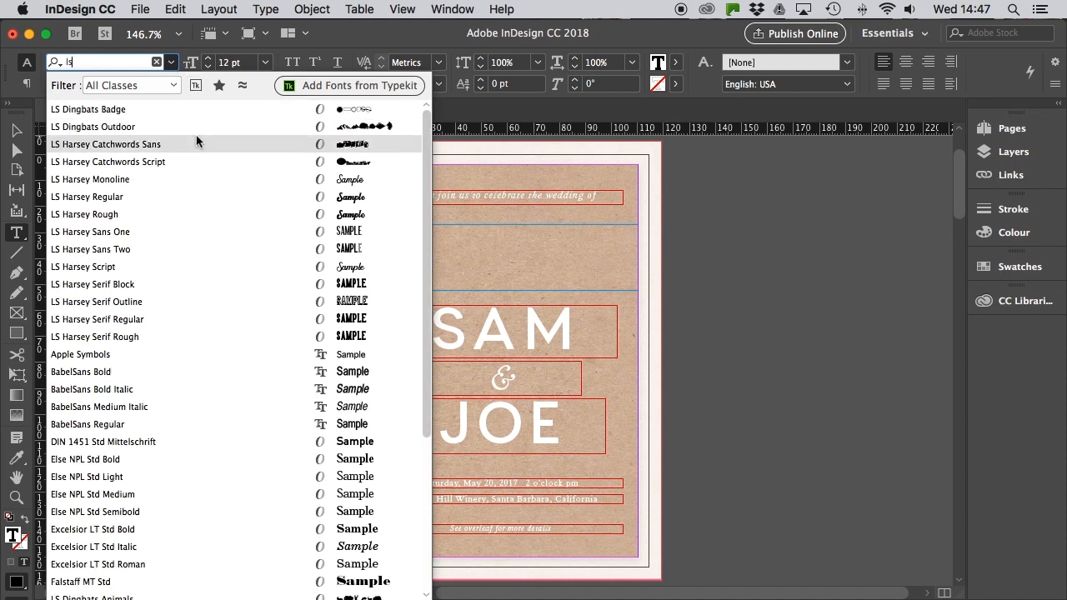
scroll(down, 3)
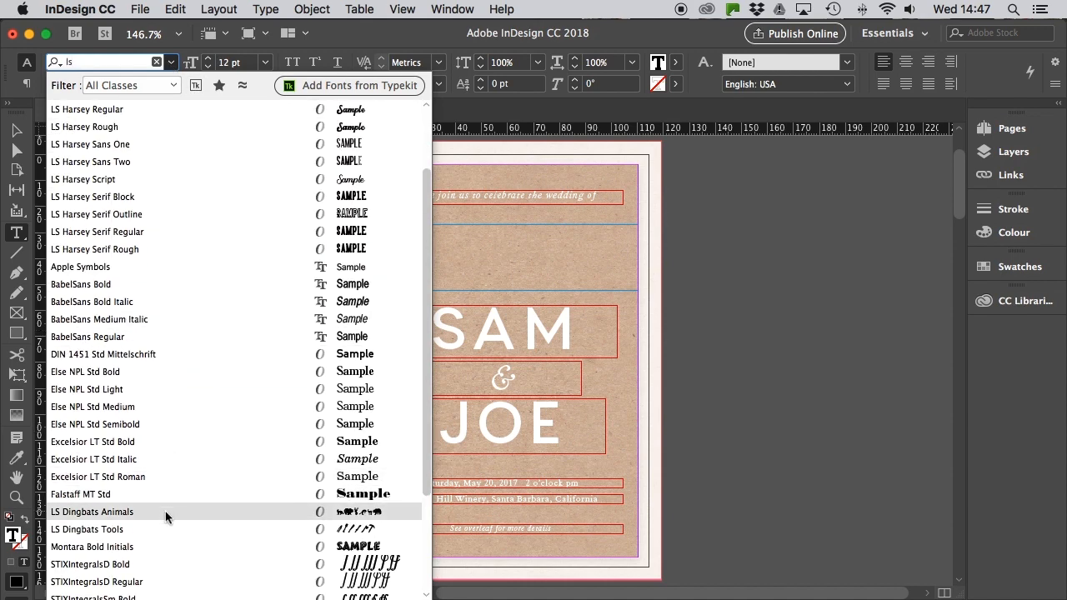
click(93, 512)
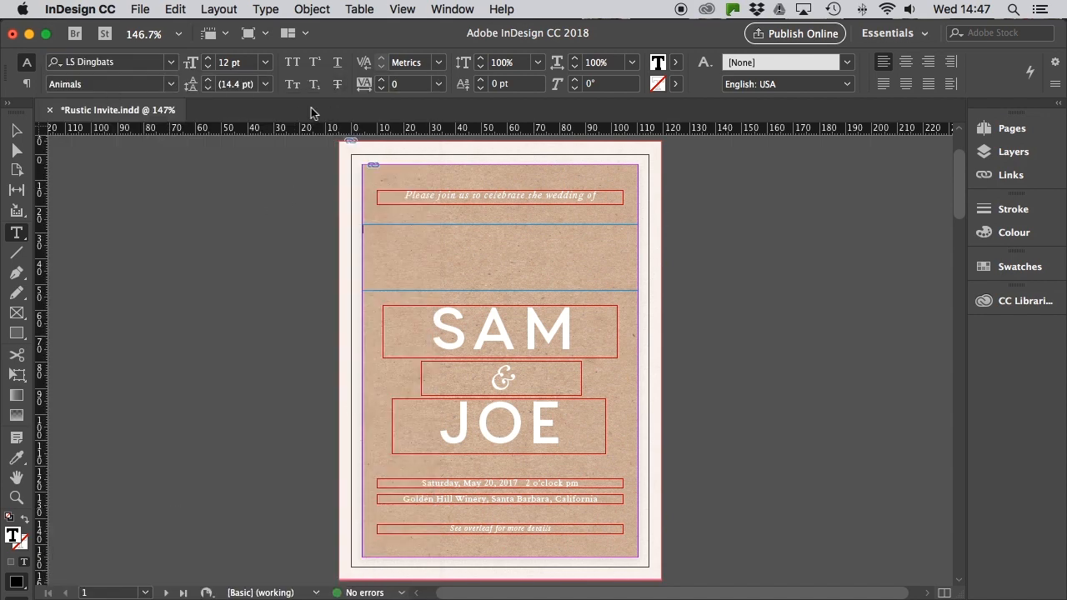
click(452, 10)
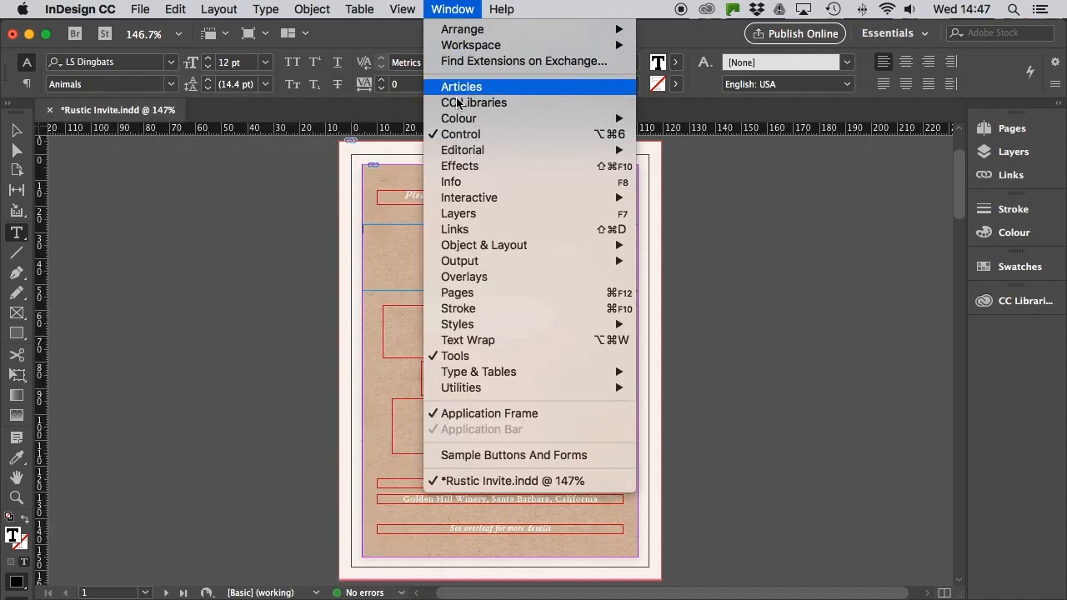
mouse_move(479, 372)
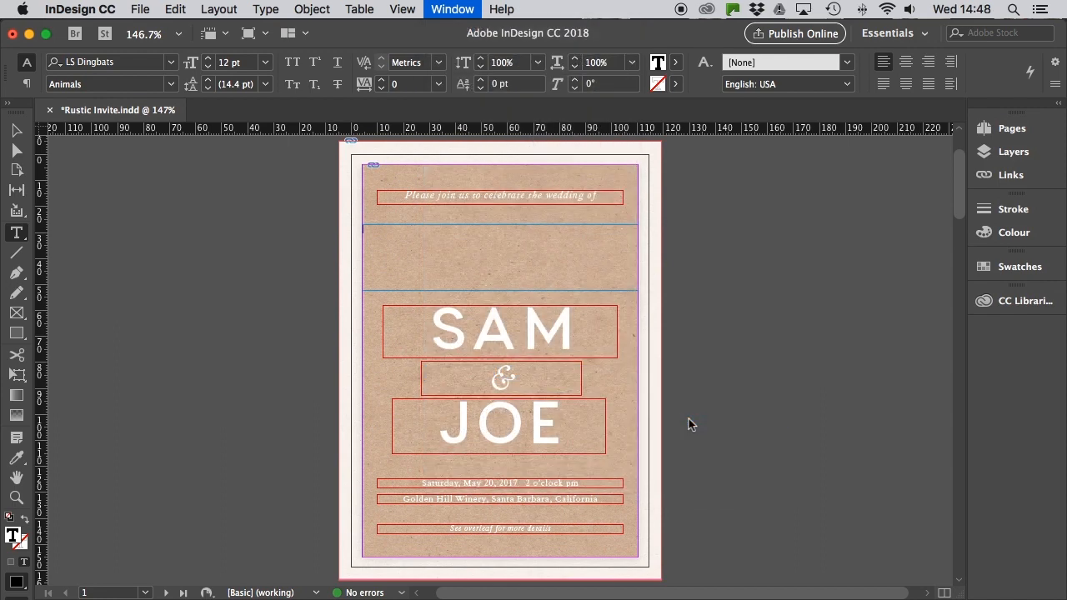
Insert two facing stag dingbats from the Glyphs panel into the frame above SAM & JOE.
click(452, 10)
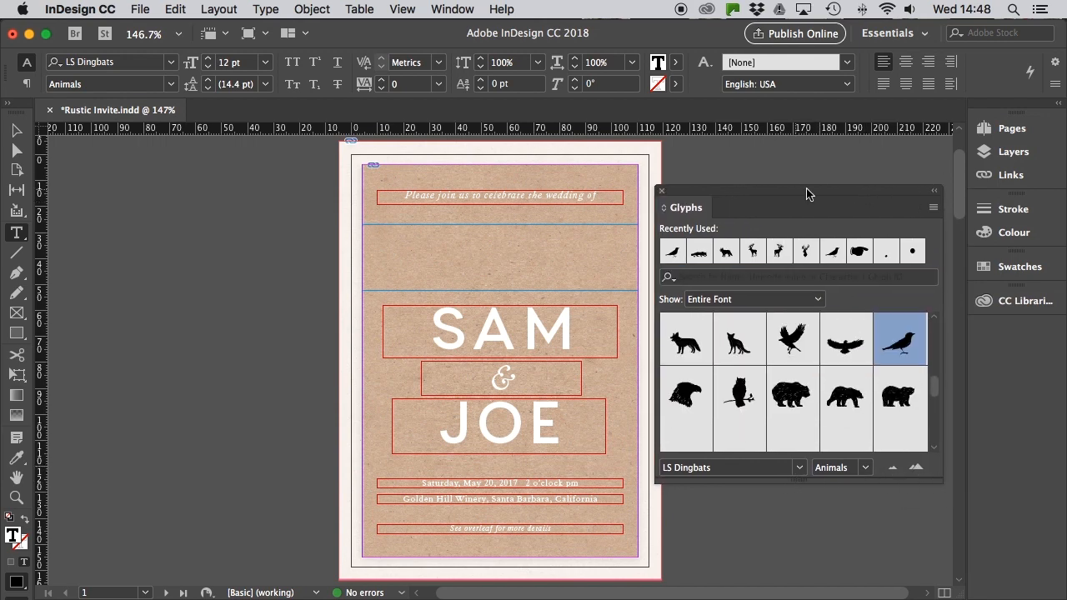
drag(799, 193, 832, 200)
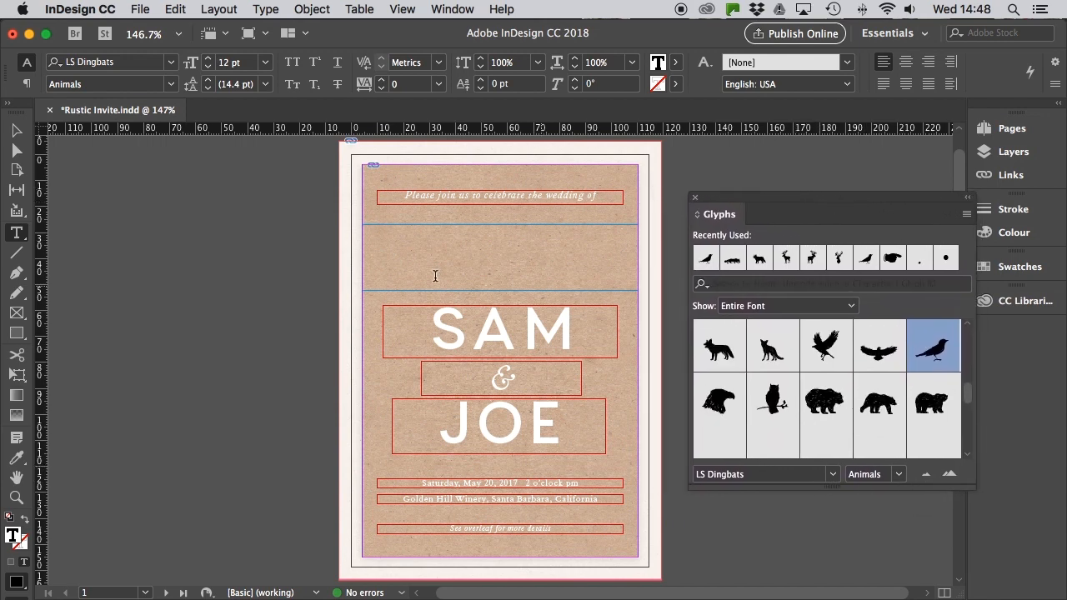
mouse_move(865, 383)
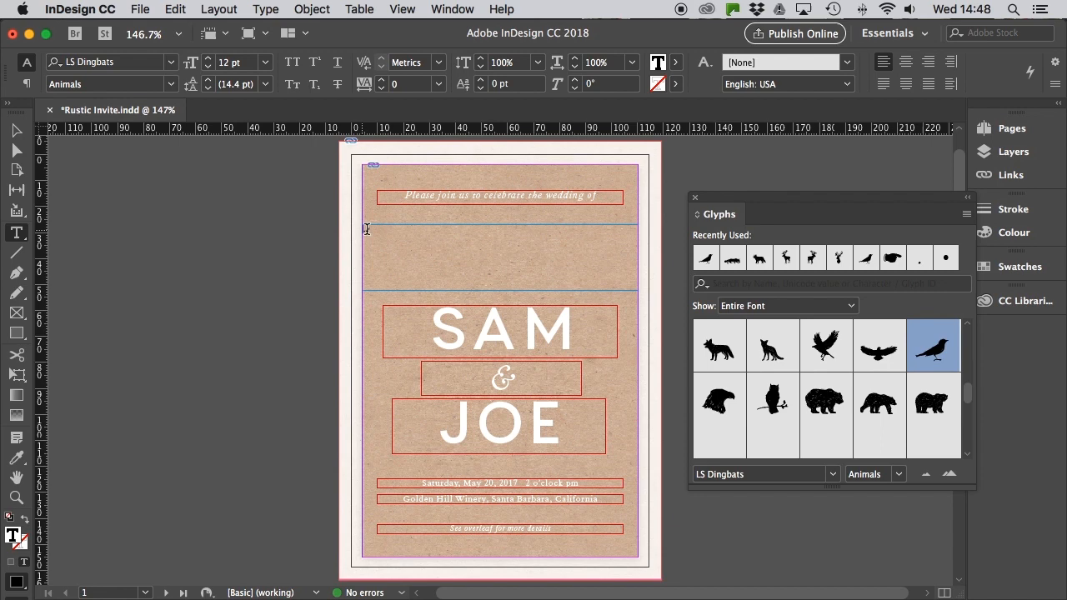
click(237, 62)
text(80)
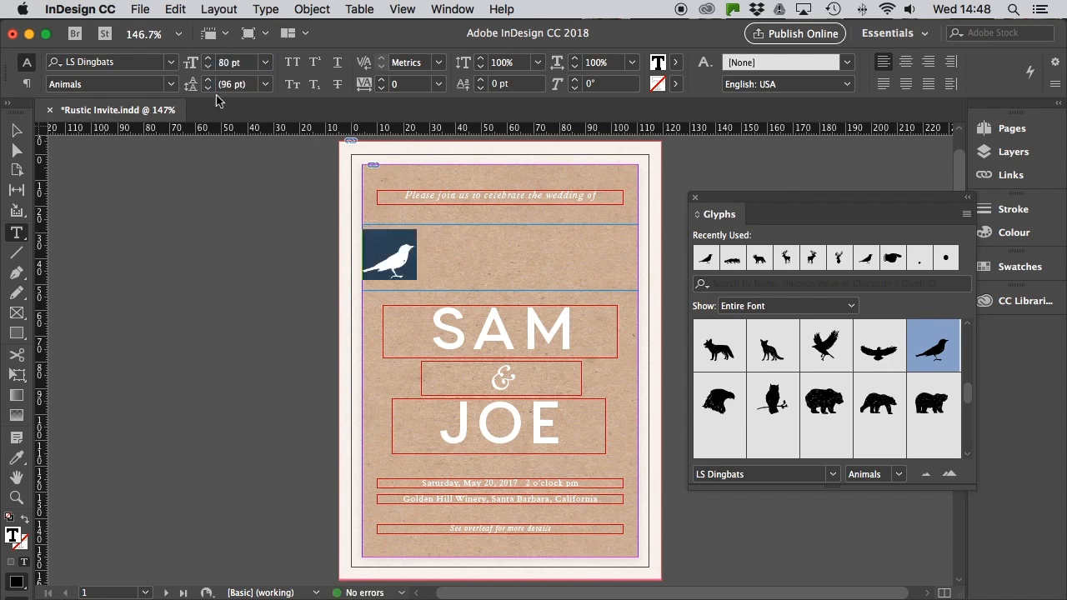
click(390, 253)
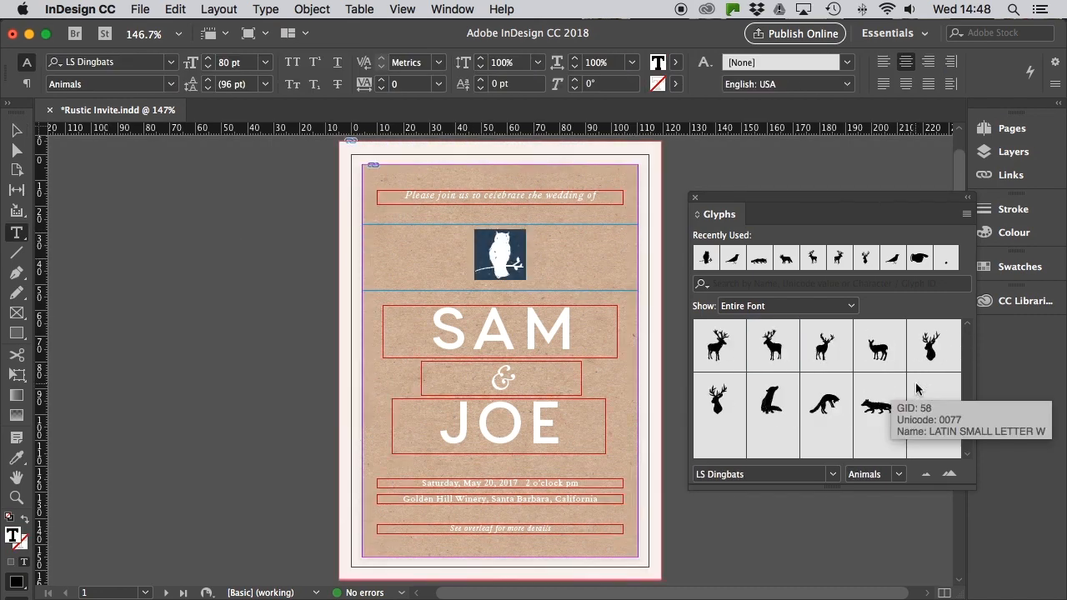
scroll(down, 3)
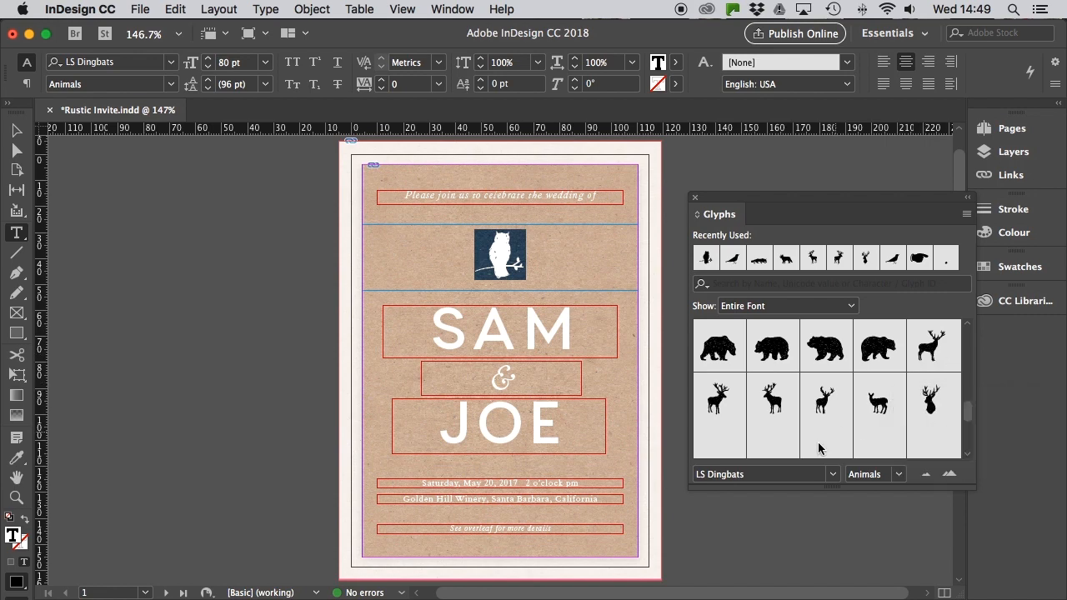
double_click(719, 400)
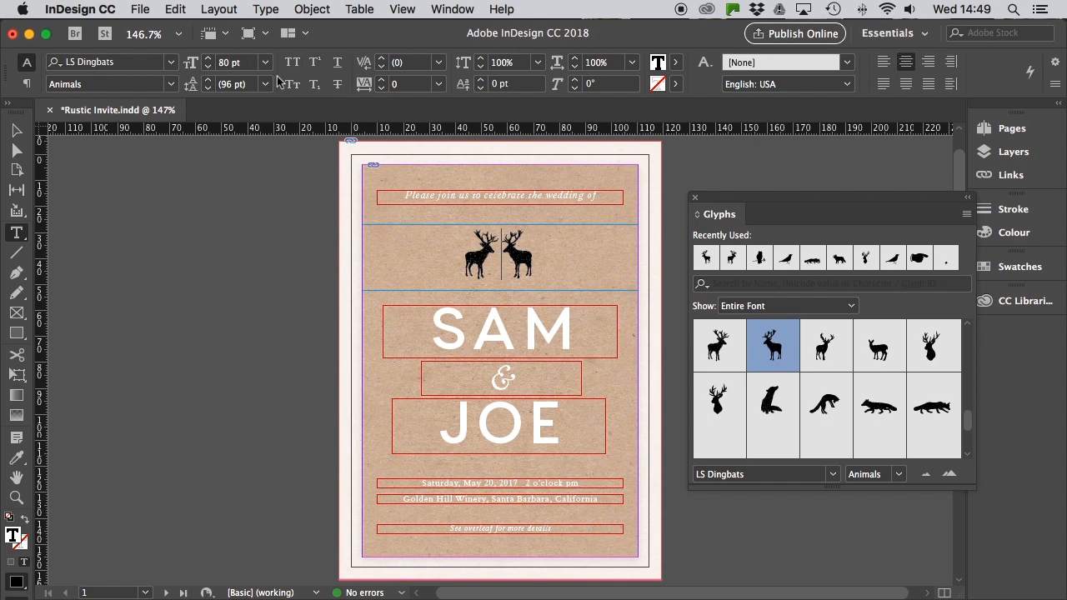
Recolour the two stag glyphs with a bright pink swatch fill.
click(383, 59)
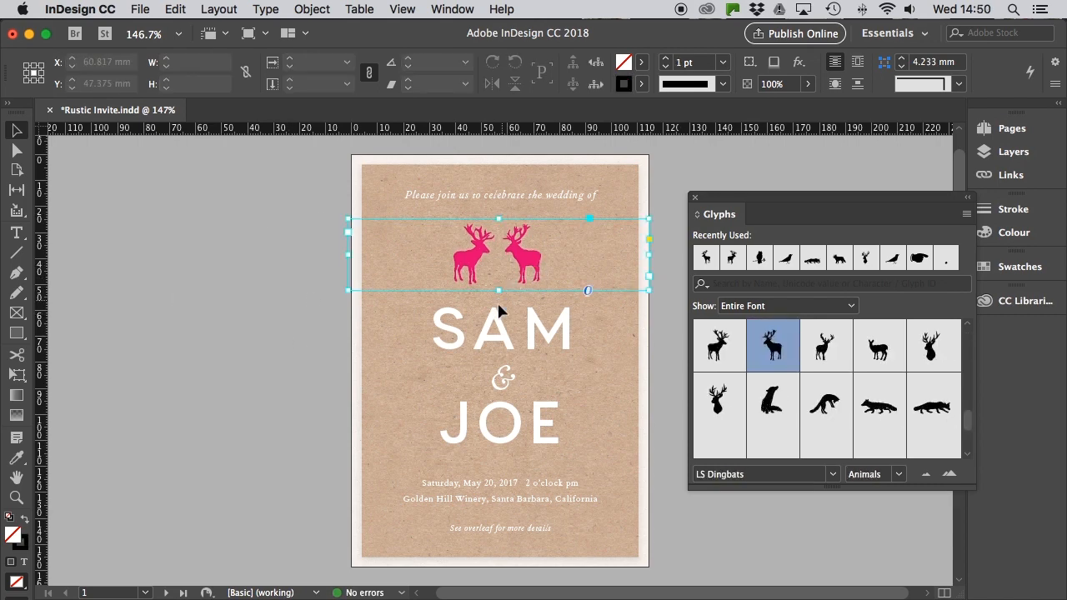
click(312, 10)
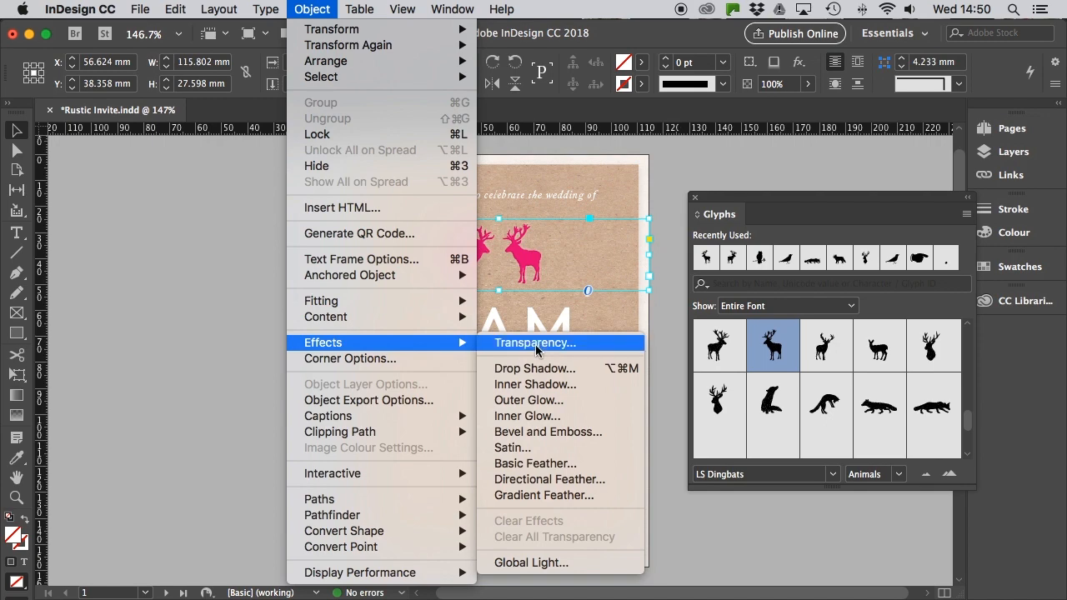
Set the stags' transparency to Multiply blend mode at 90% opacity.
click(535, 343)
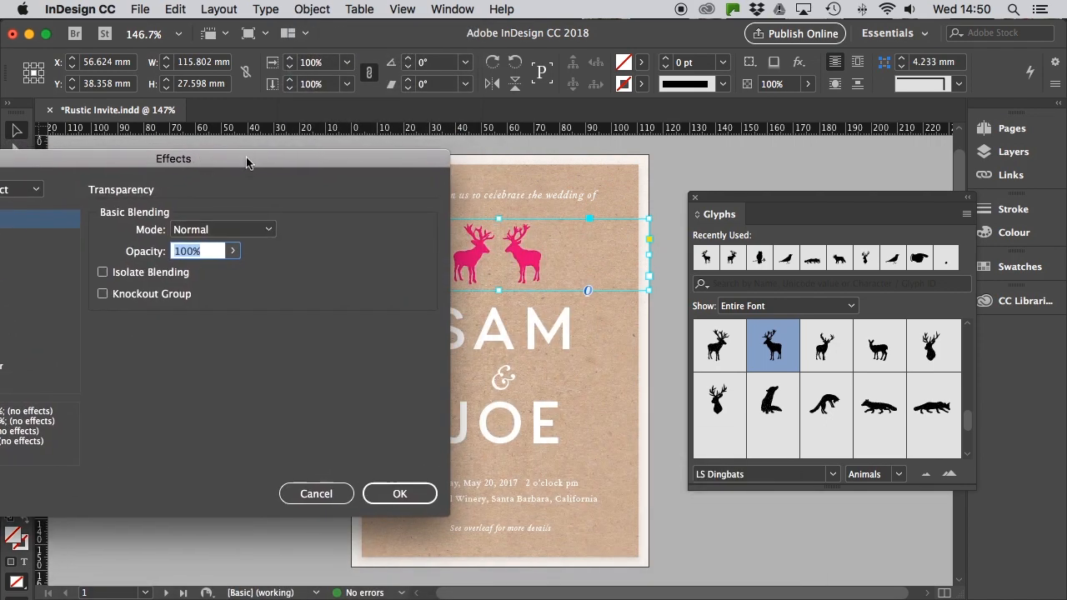
click(220, 231)
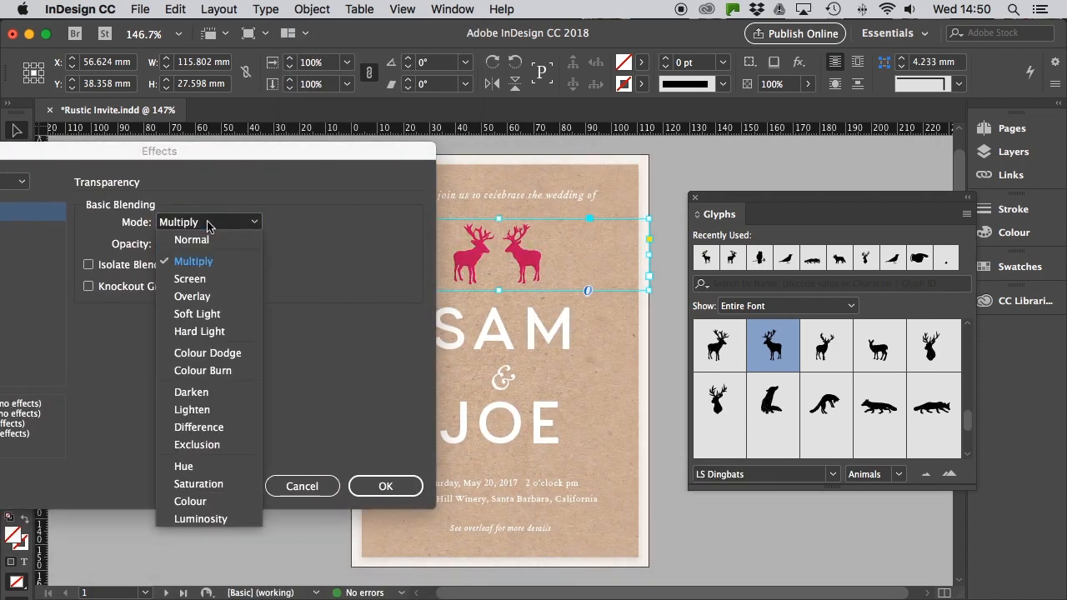
click(192, 296)
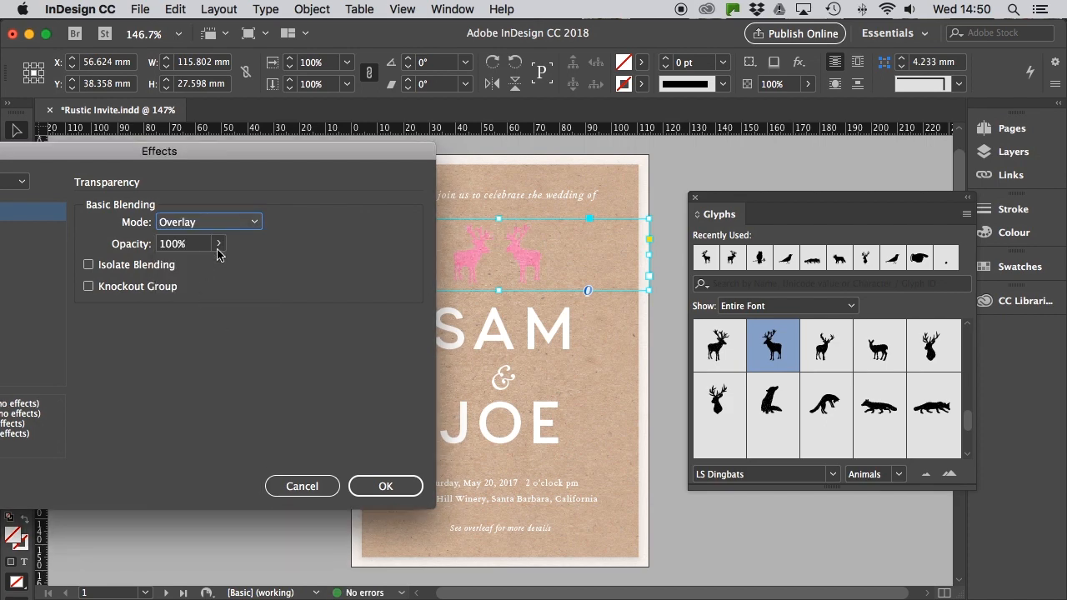
click(206, 222)
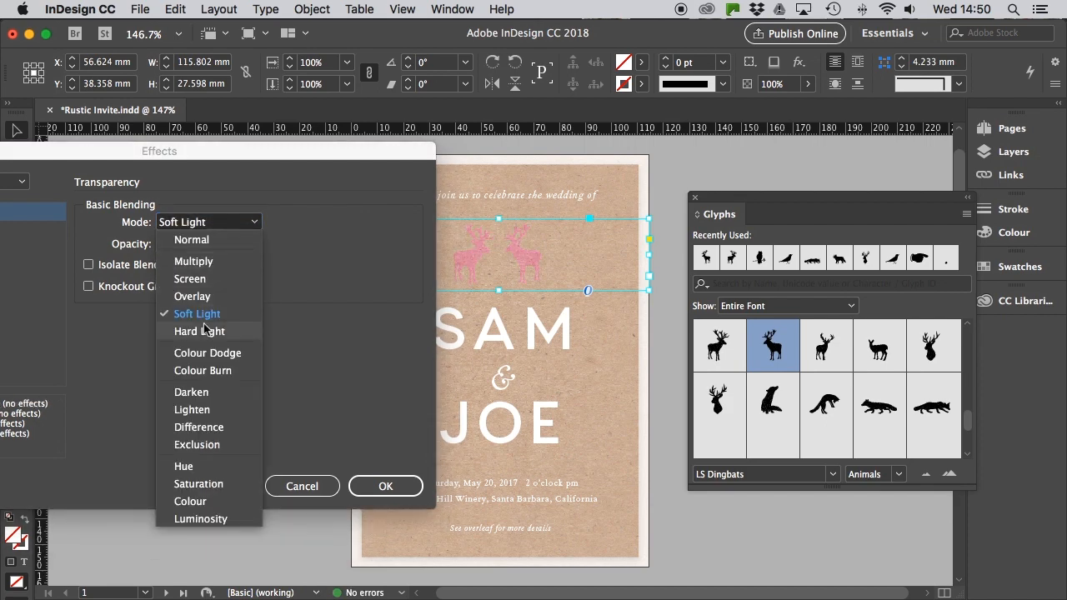
click(194, 260)
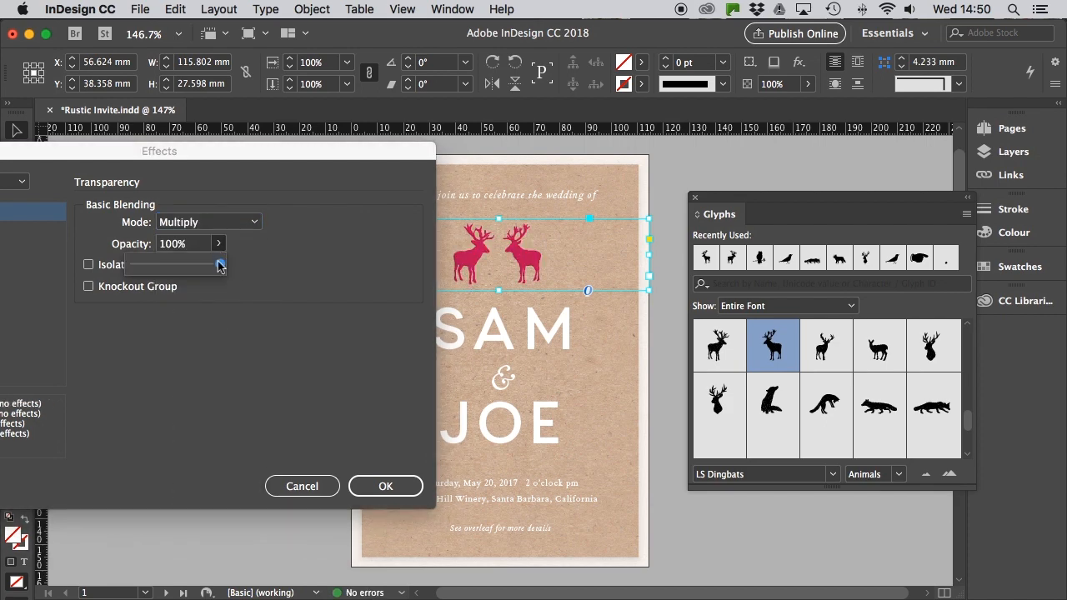
drag(220, 265, 210, 265)
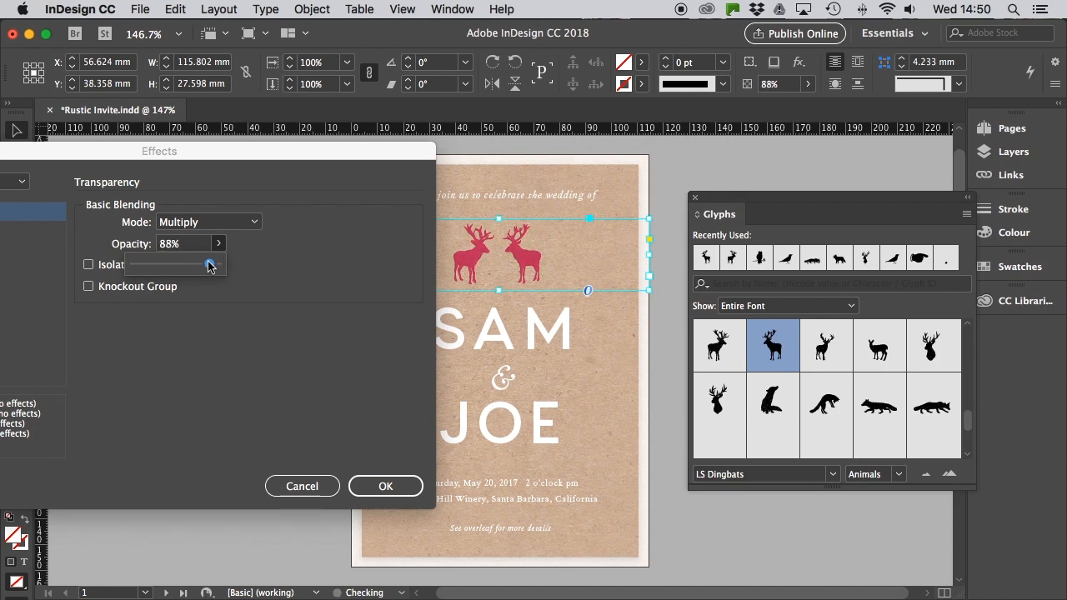
drag(183, 263, 210, 263)
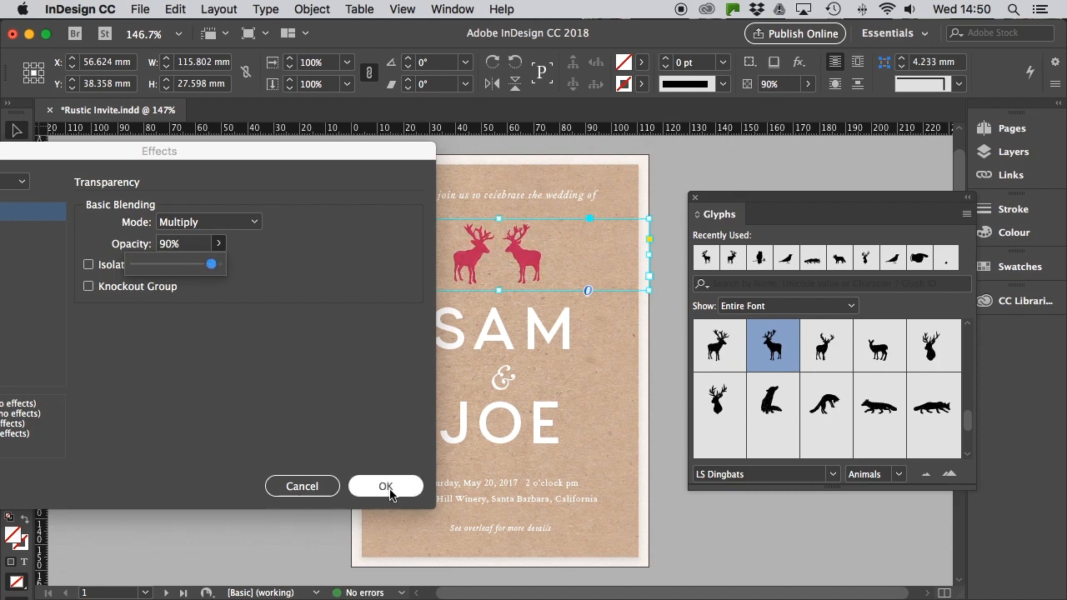
click(385, 487)
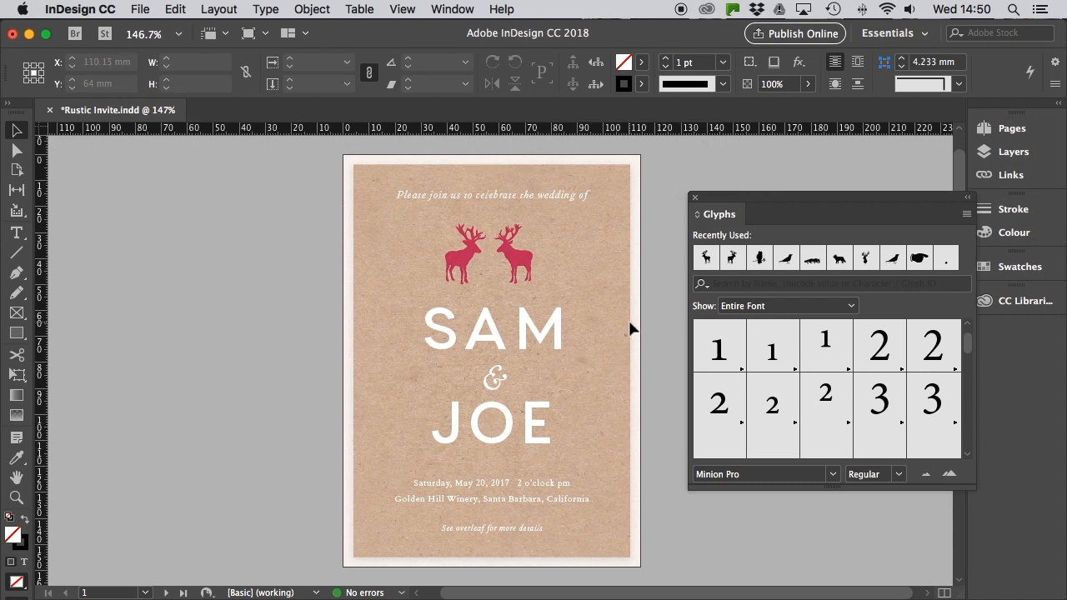
Go to page 2 and insert a stag head dingbat above the DETAILS heading.
click(492, 254)
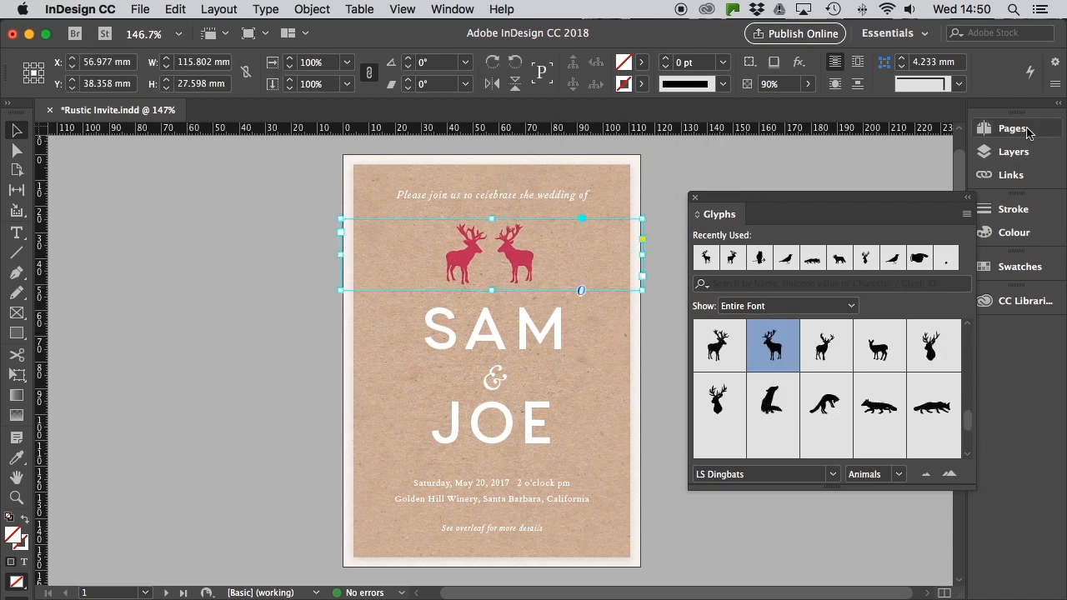
click(1012, 126)
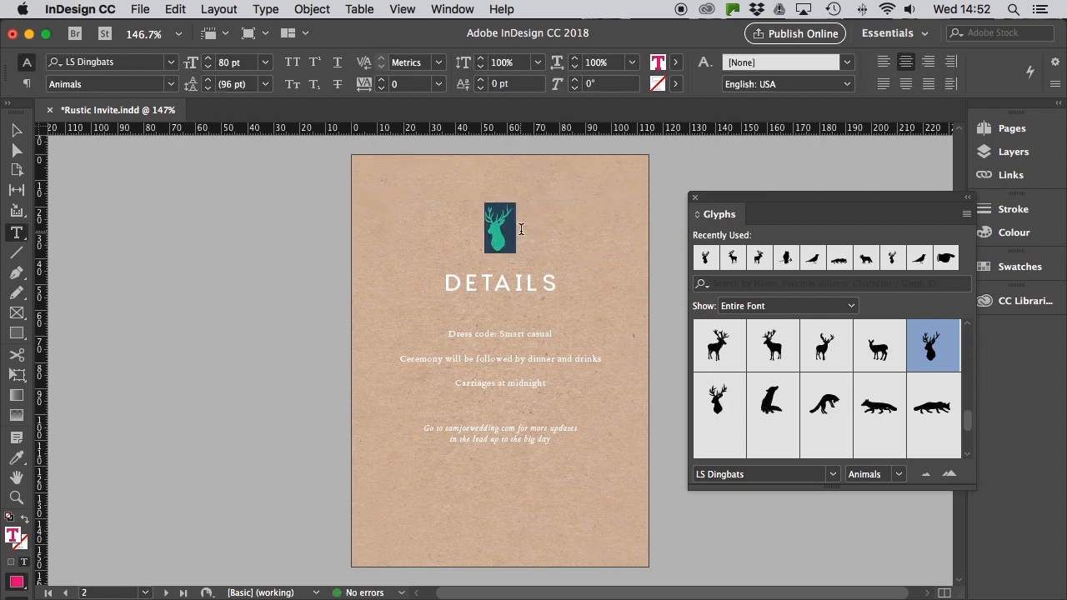
click(266, 10)
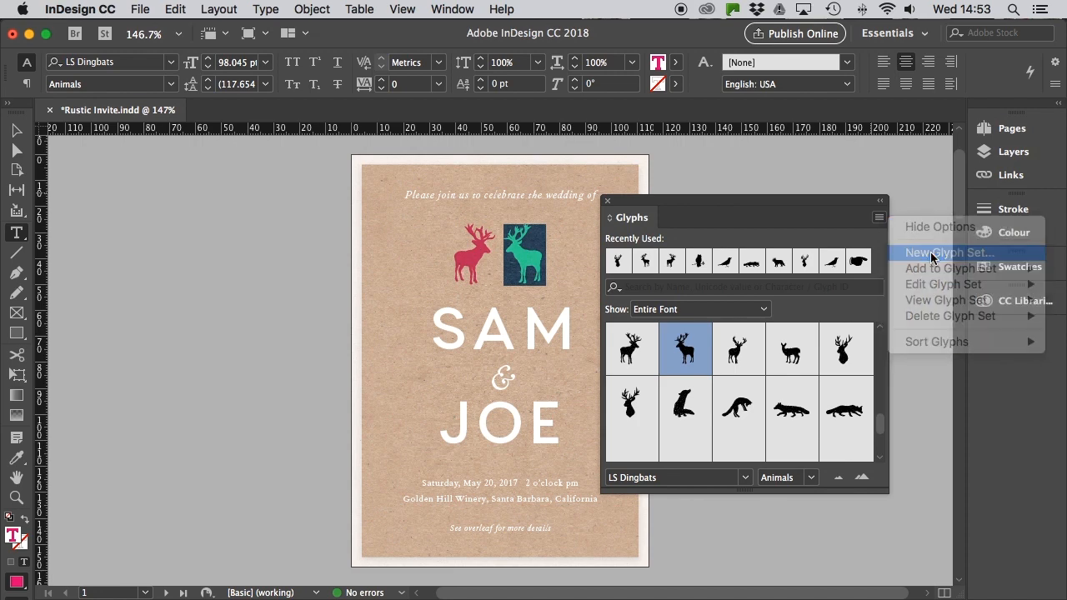
Create a new glyph set named My Favorite Animal Glyphs.
click(948, 254)
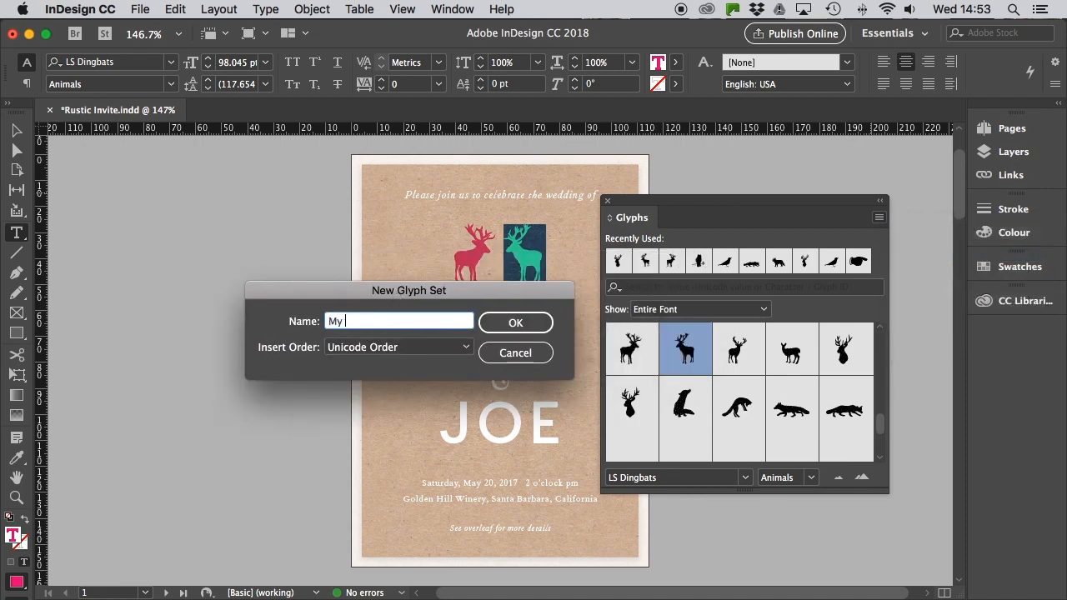
text(Favorite Animal)
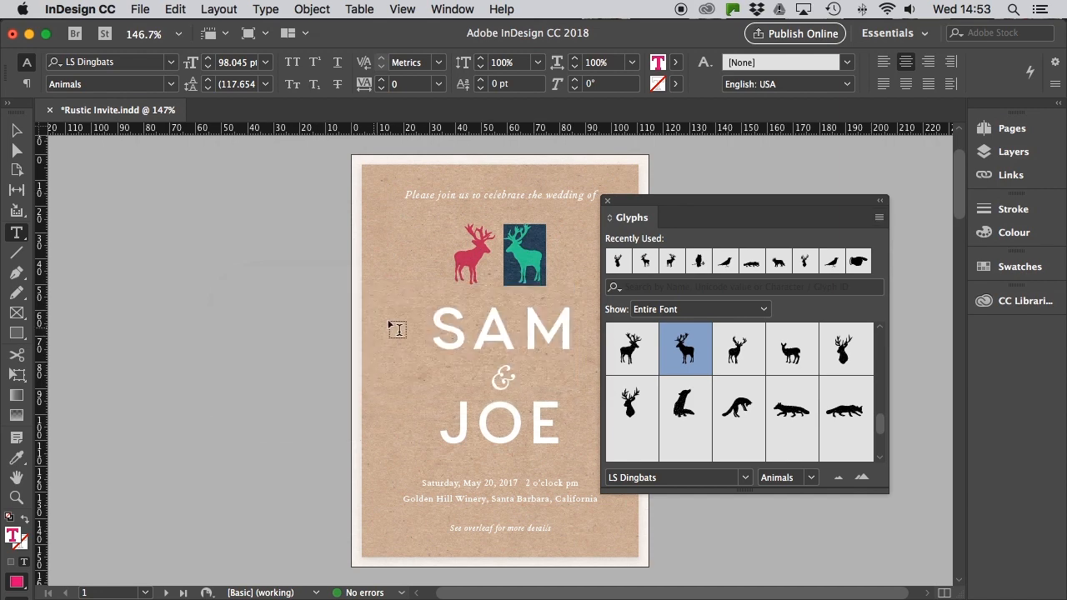
Add the stag glyph to My Favorite Animal Glyphs and view that set's contents.
click(877, 217)
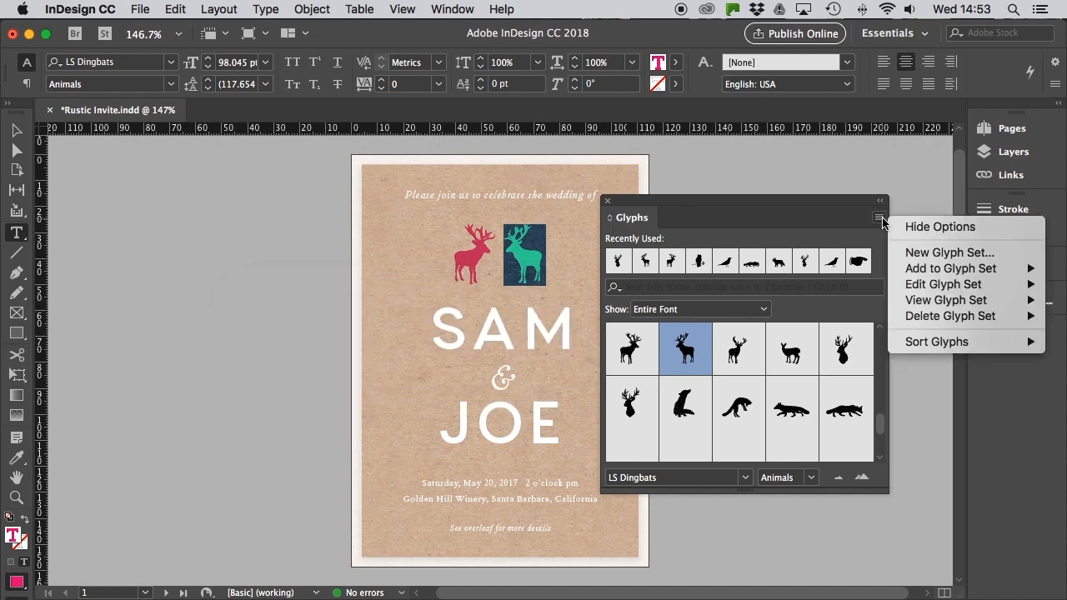
mouse_move(950, 267)
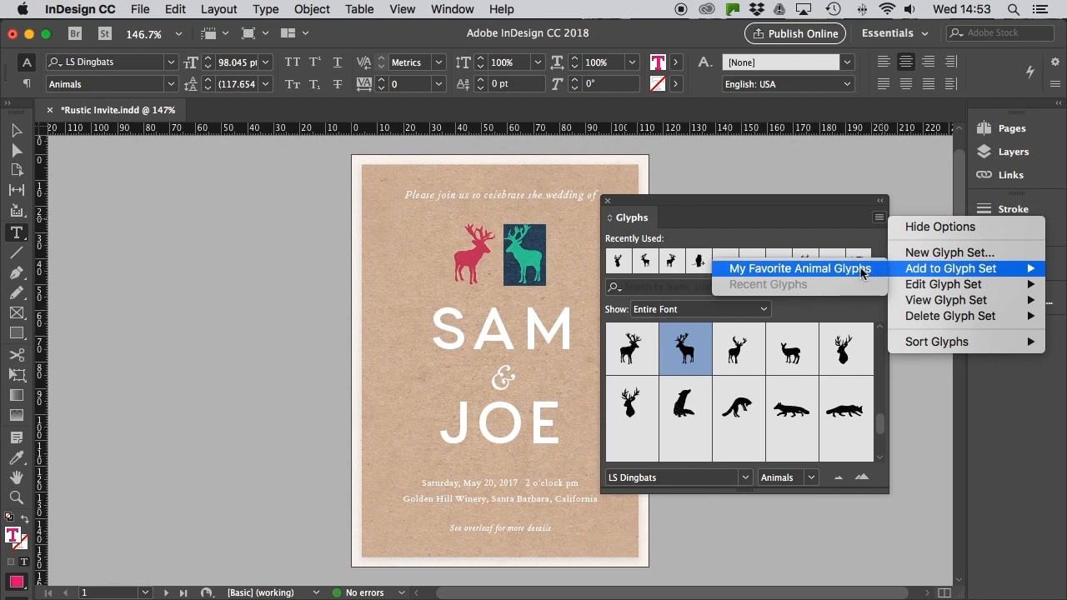
click(798, 268)
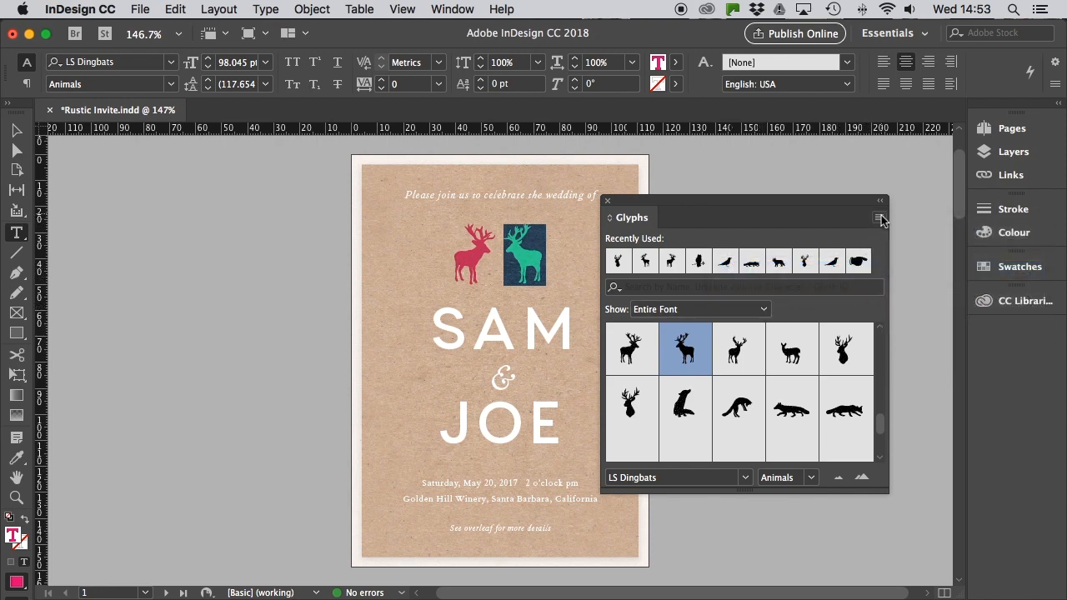
click(879, 217)
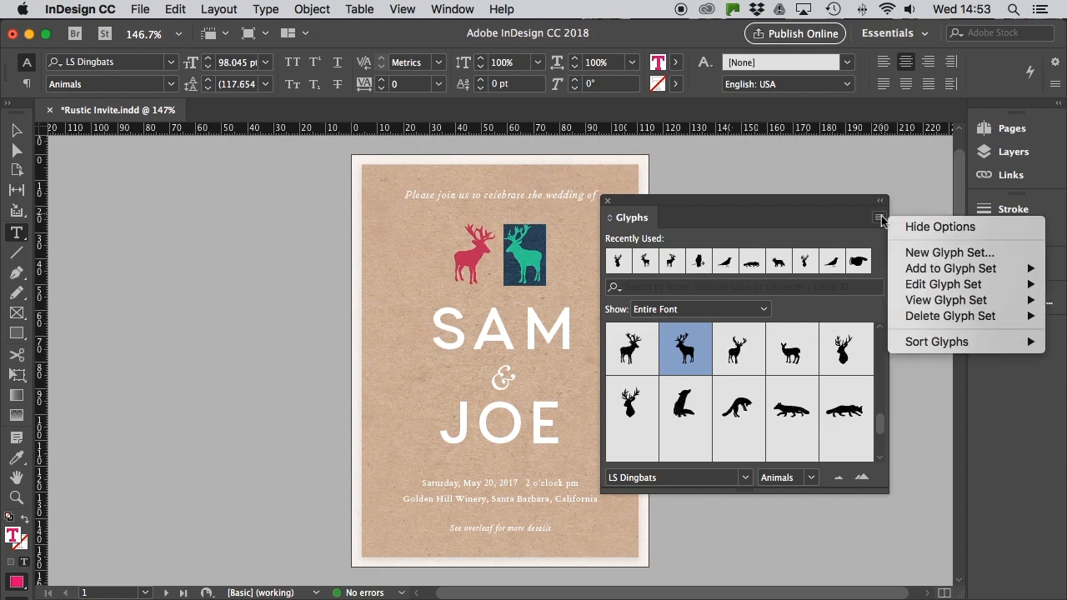
mouse_move(946, 300)
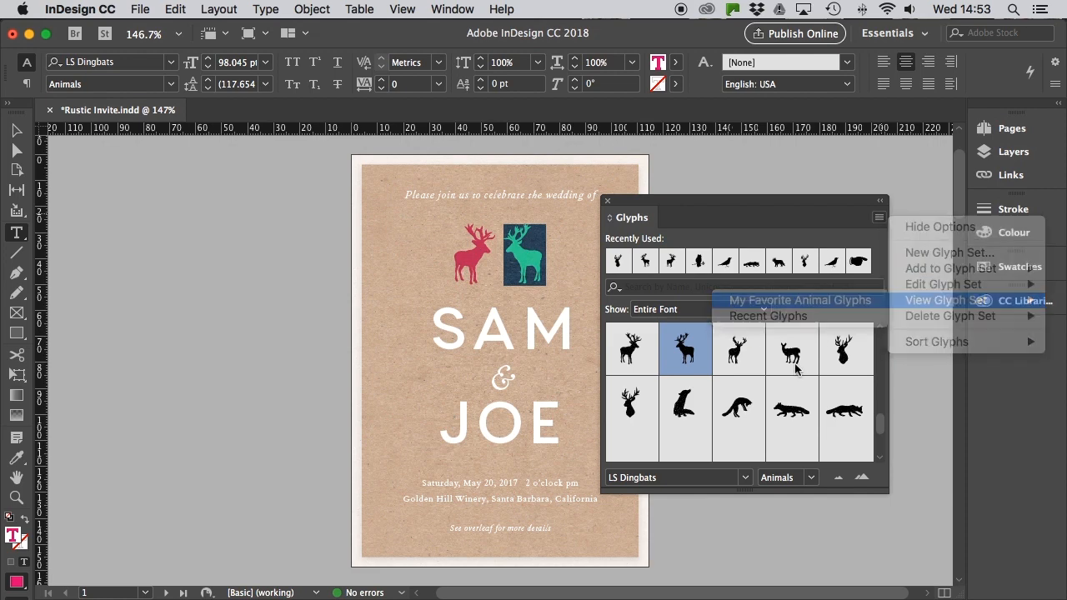
click(800, 300)
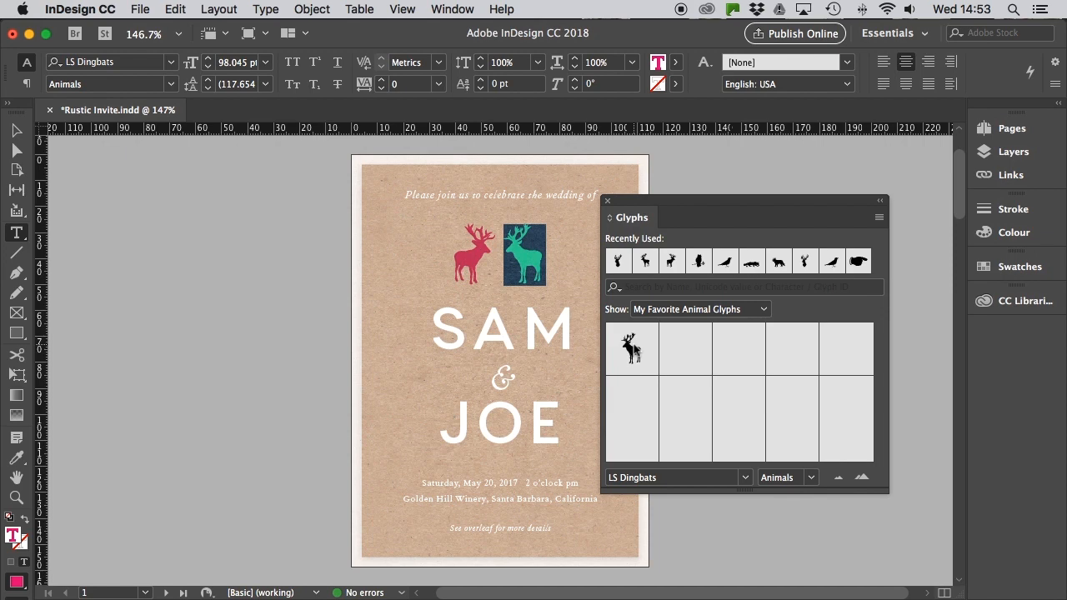
mouse_move(684, 370)
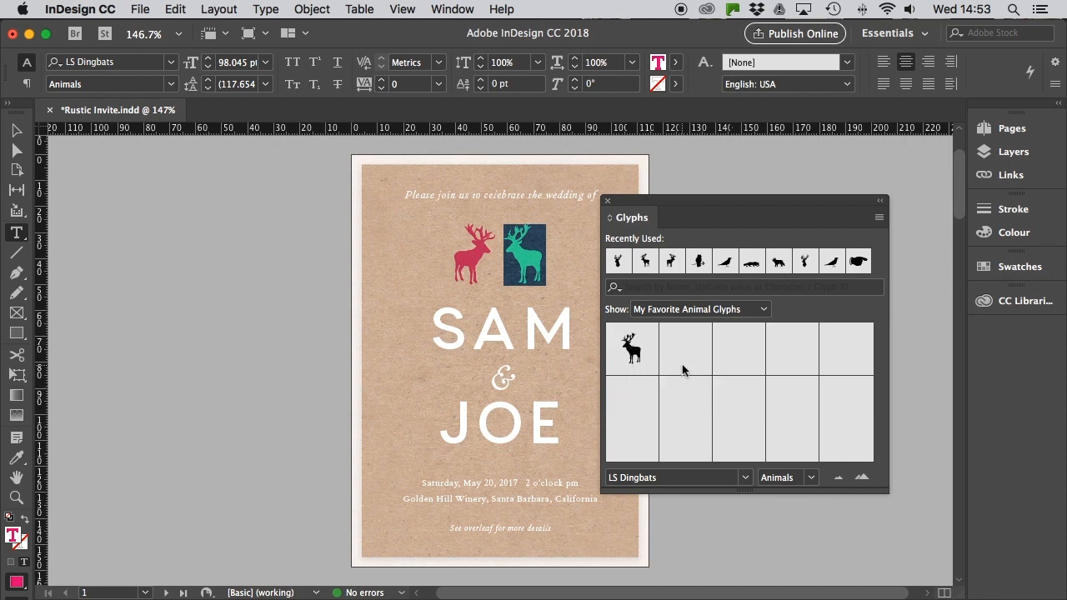
mouse_move(697, 365)
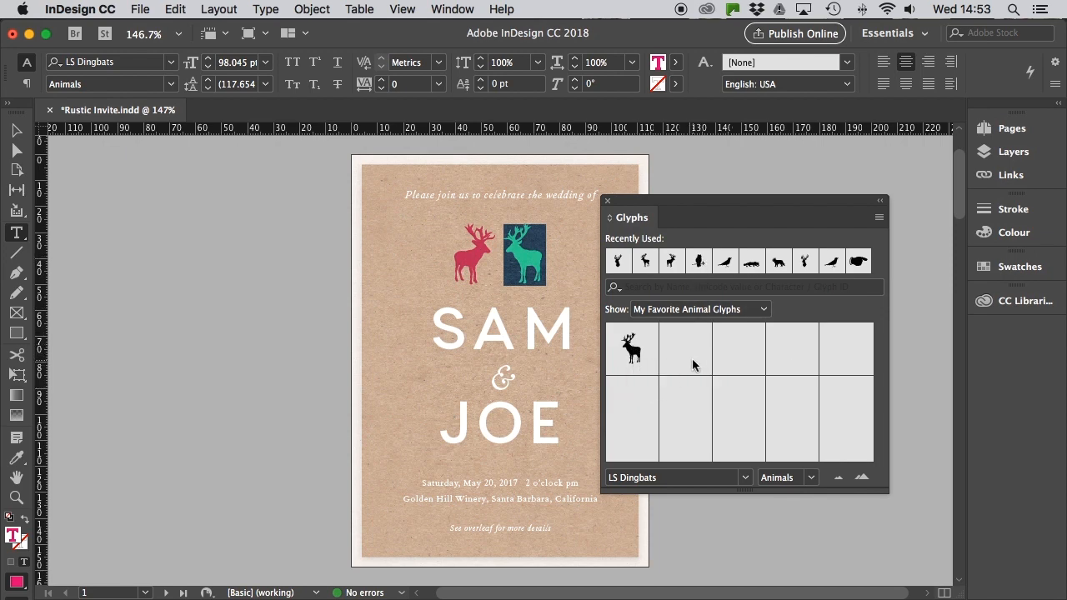